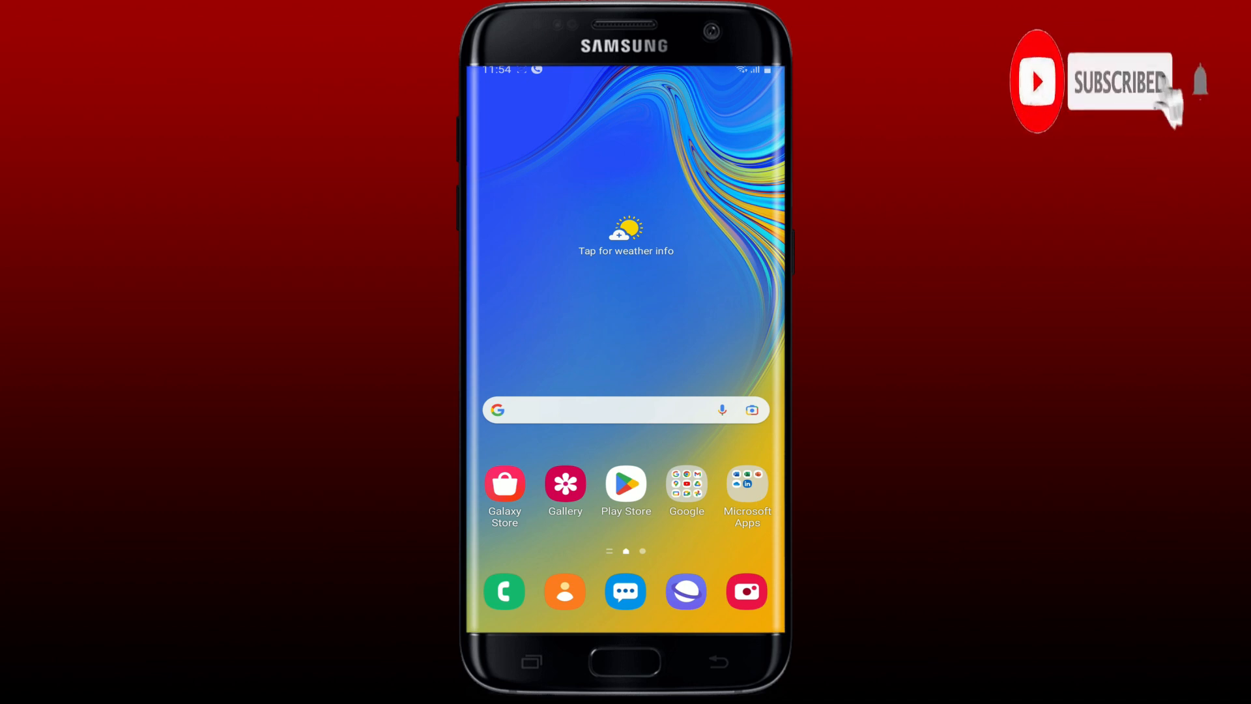
pyautogui.moveTo(1200, 82)
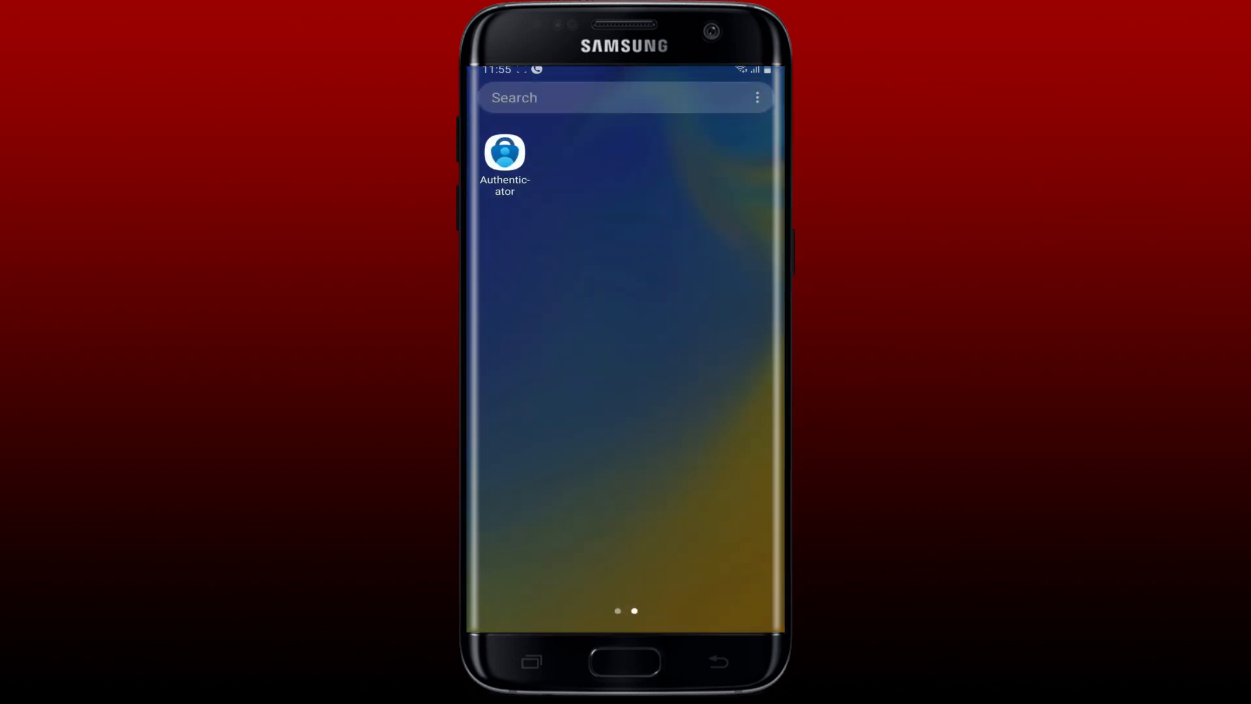
# Step: Go into device Settings and scroll down to reach the Apps list for Authenticator
pyautogui.click(505, 151)
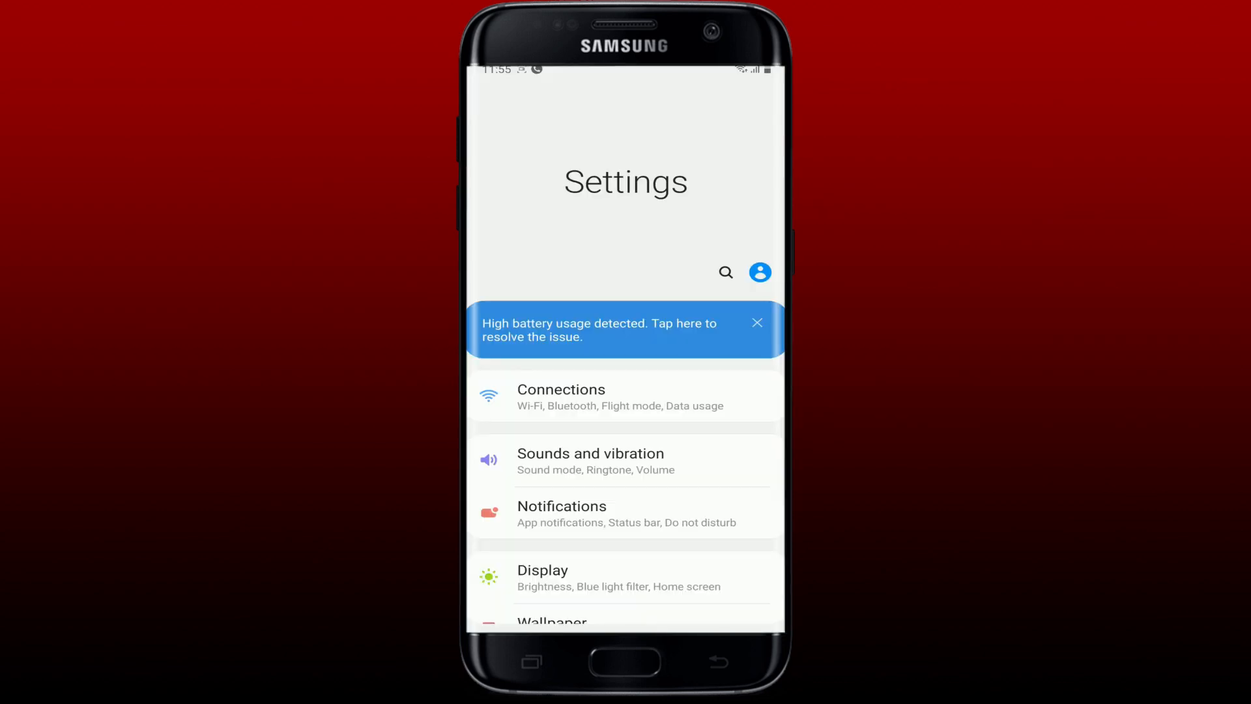
pyautogui.scroll(3)
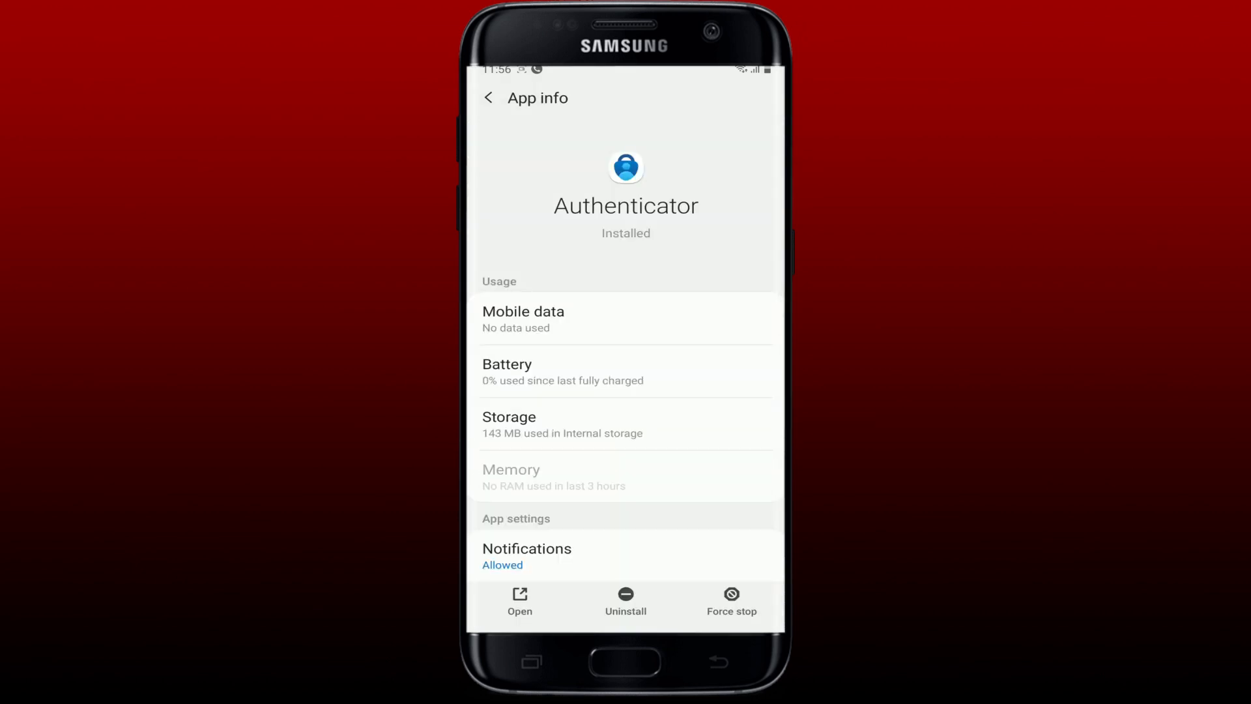
# Step: Show Authenticator's Storage page with app, data, cache and total sizes
pyautogui.click(730, 599)
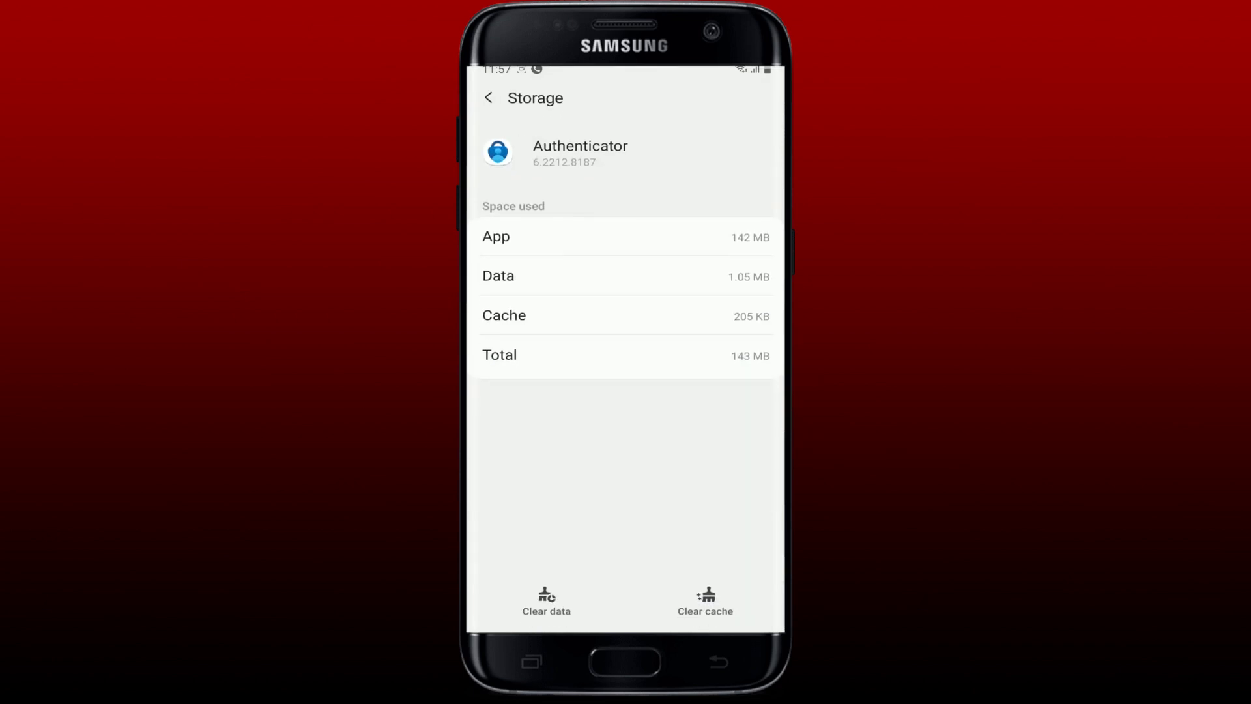
# Step: Clear Authenticator's cache to 0 B and clear its stored data
pyautogui.click(706, 600)
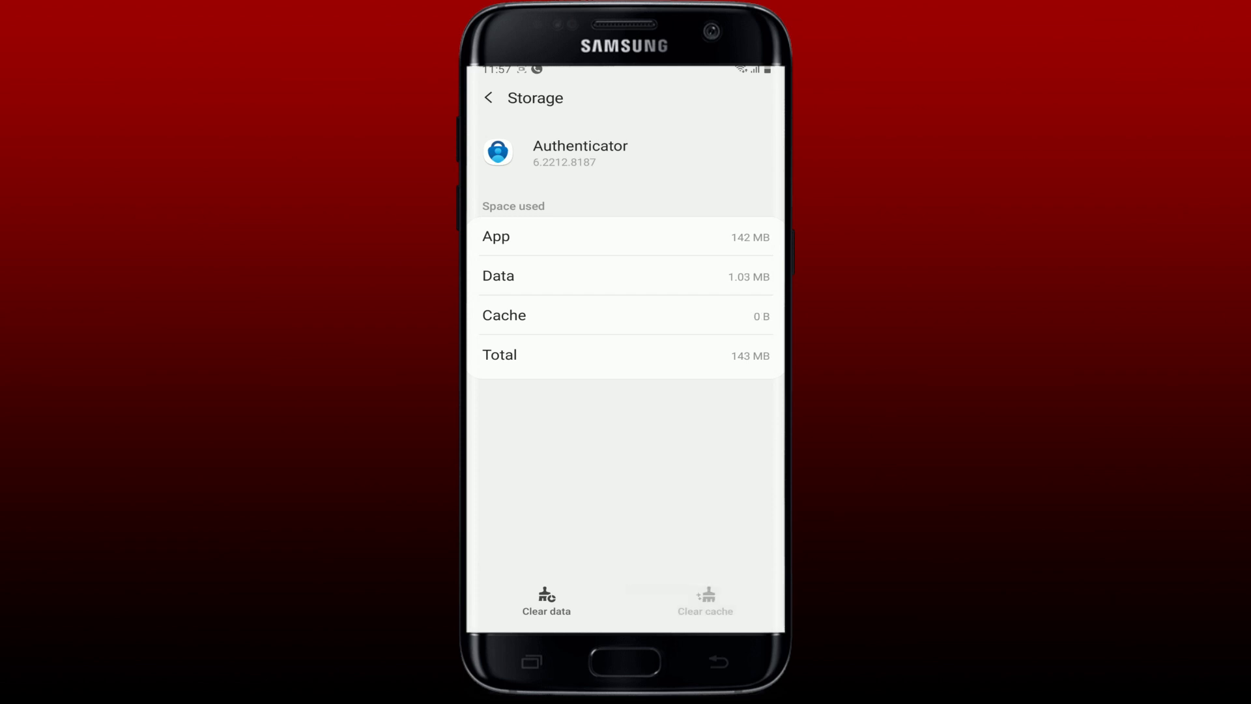
pyautogui.click(546, 600)
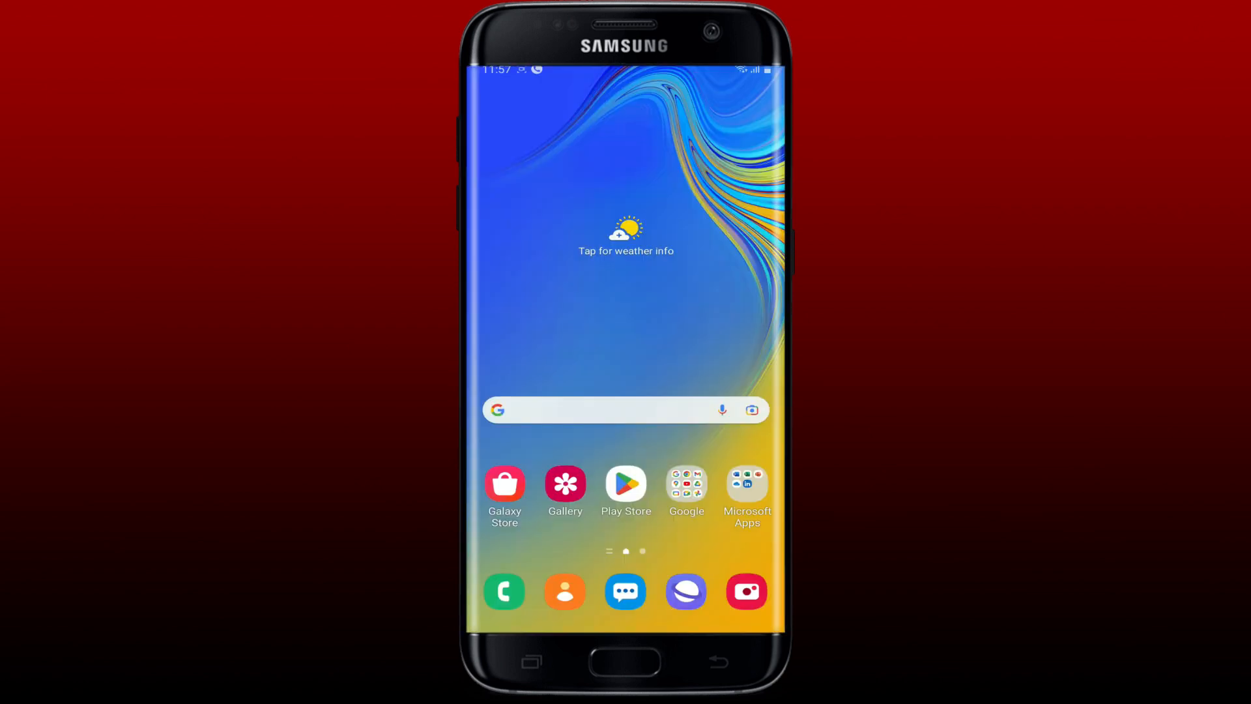
# Step: Launch Play Store and rerun the 'microsoft authenticator app' search to reach its listing
pyautogui.click(625, 483)
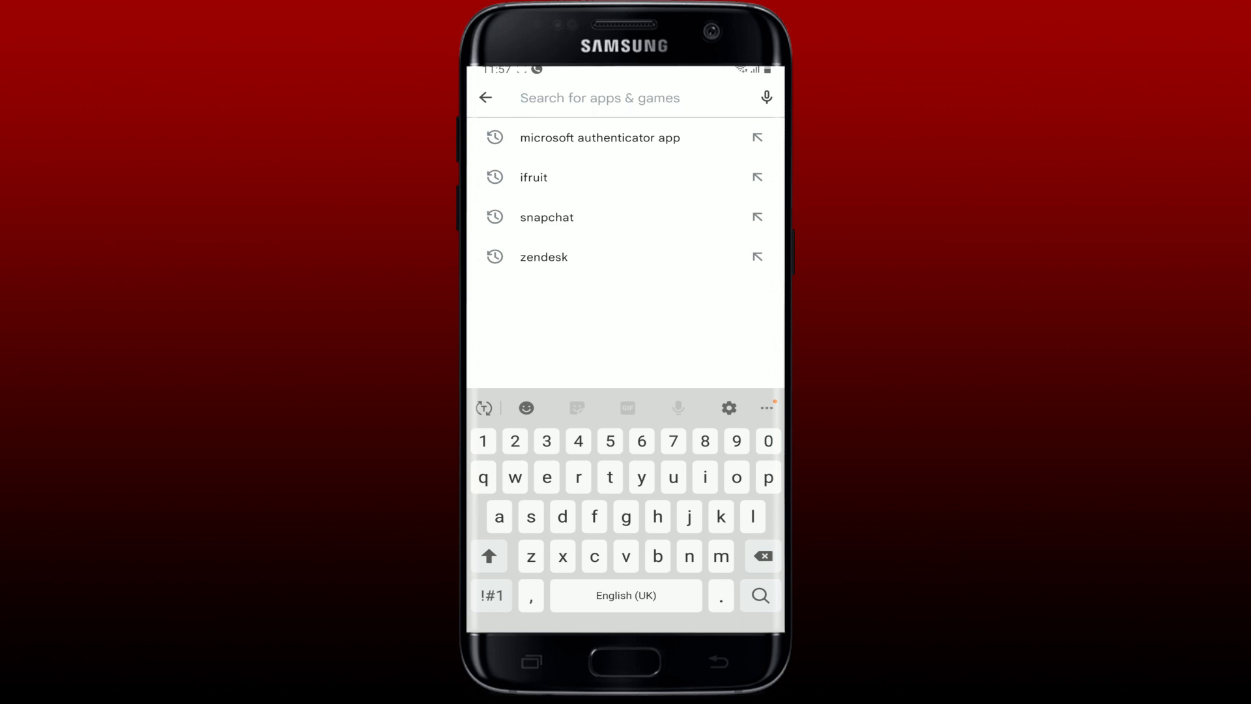
pyautogui.click(600, 137)
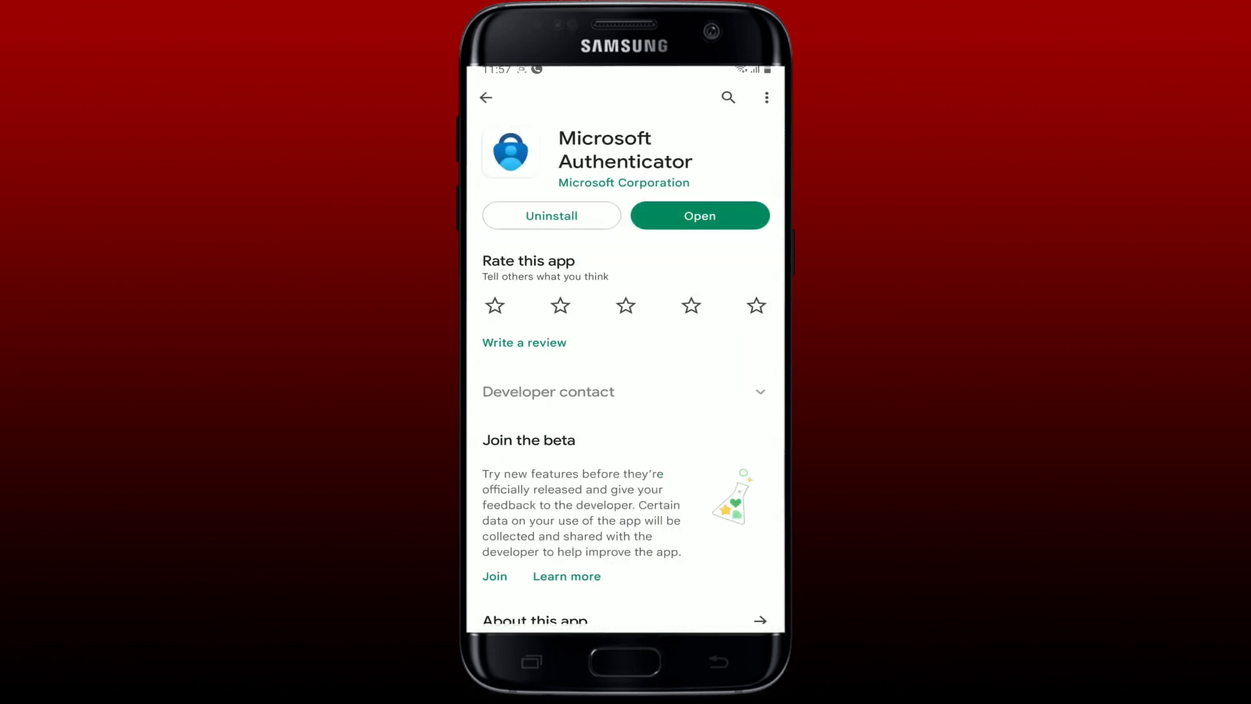